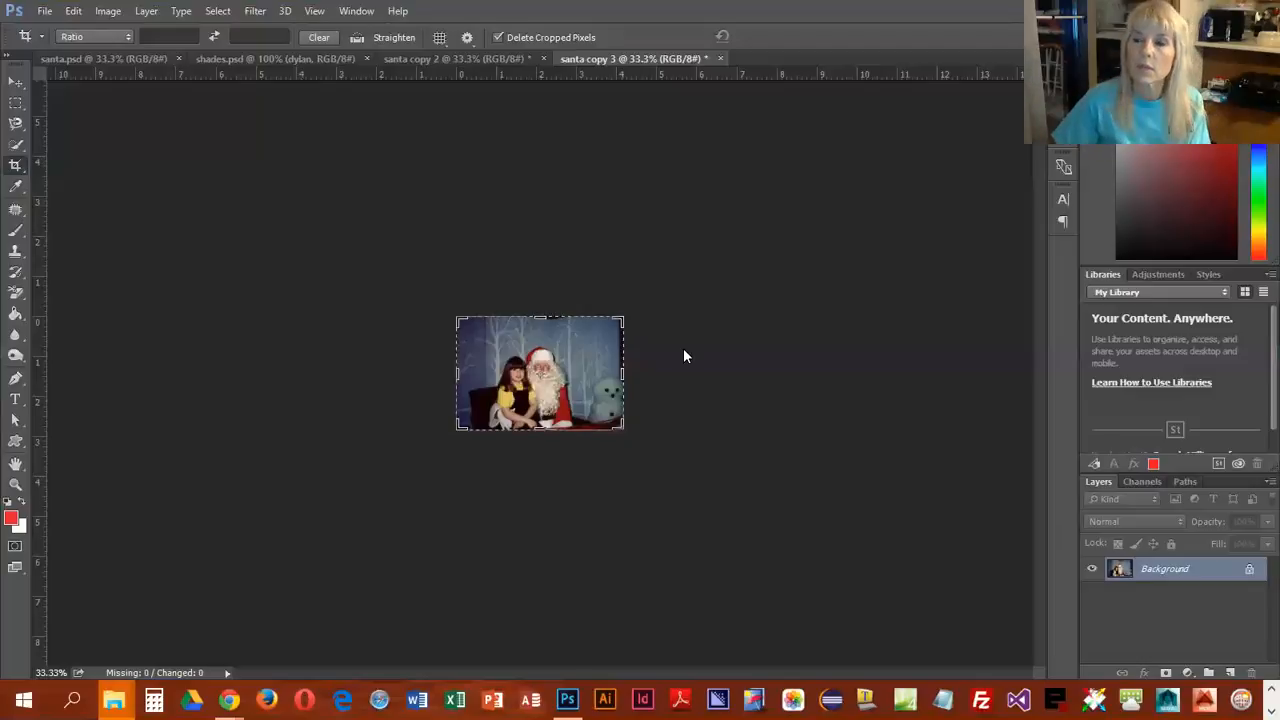
mouse_move(688, 376)
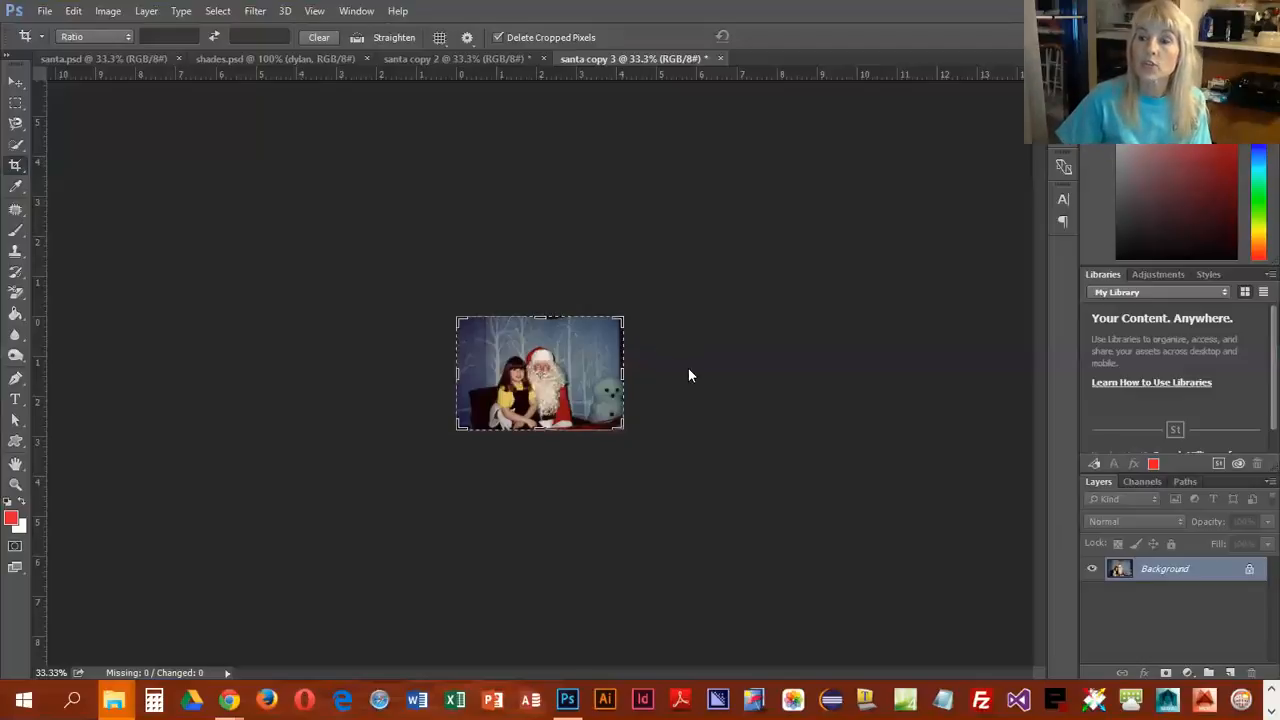
mouse_move(600, 422)
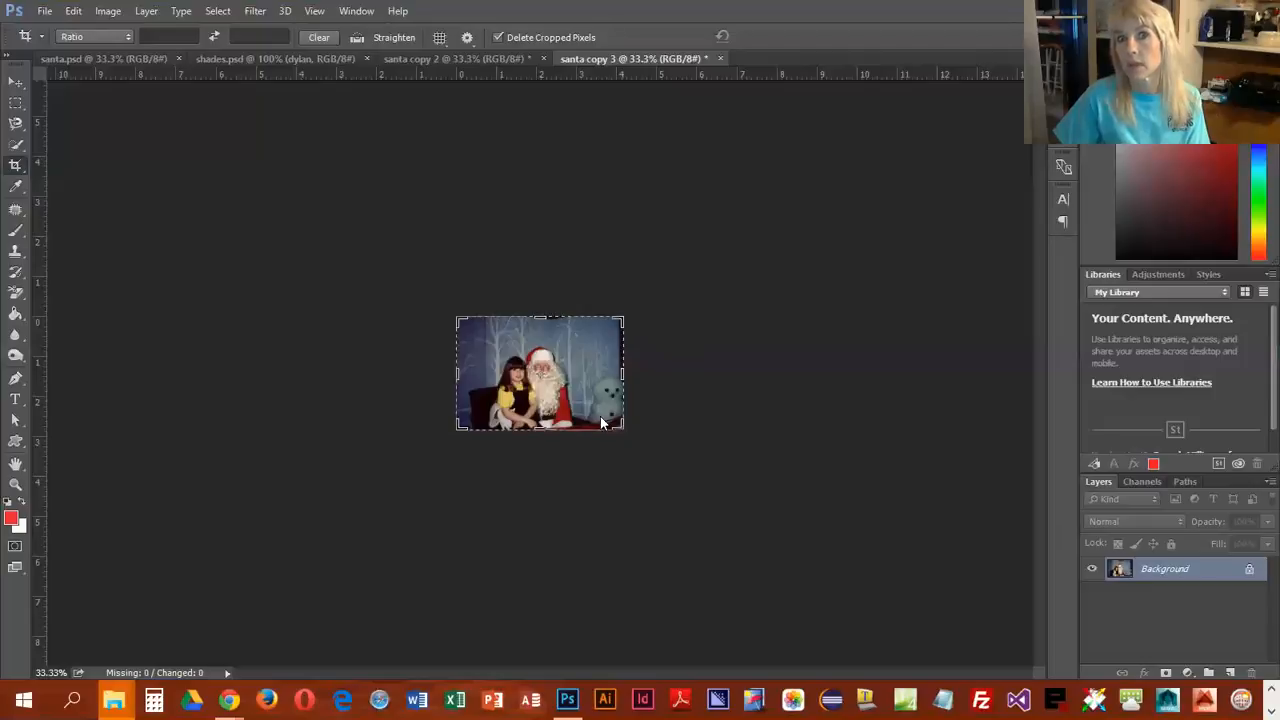
mouse_move(598, 392)
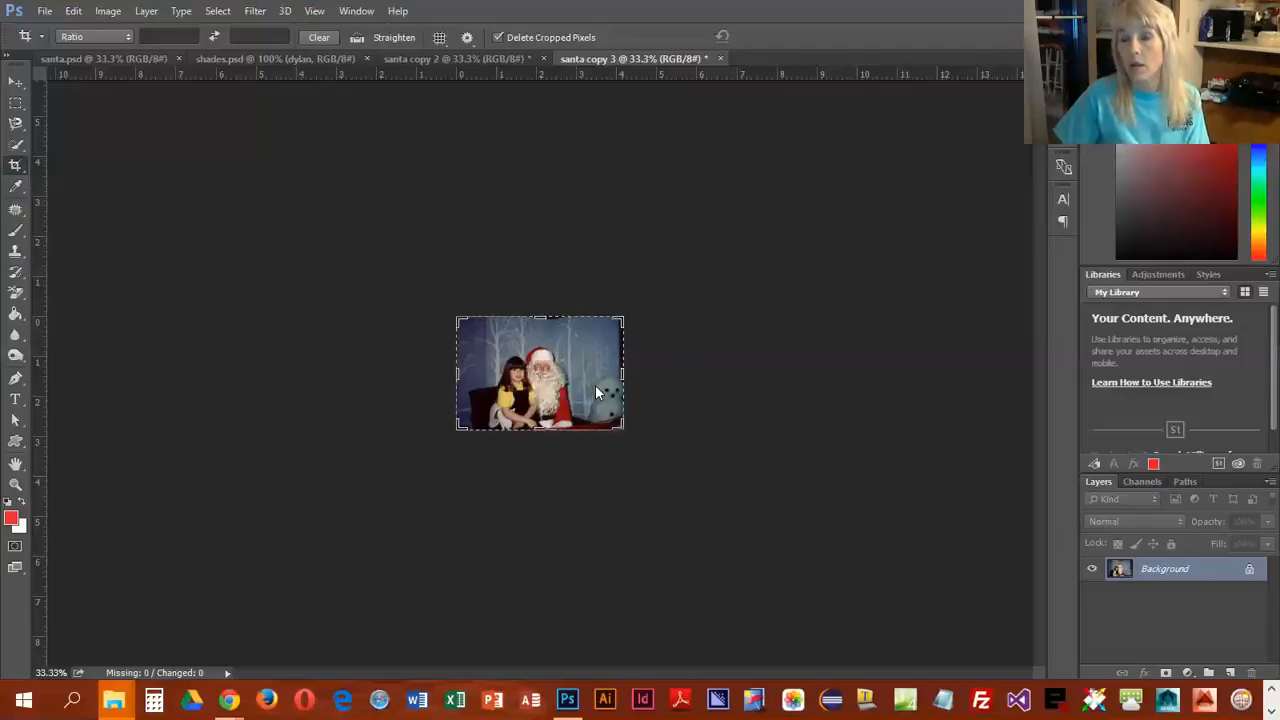
mouse_move(586, 402)
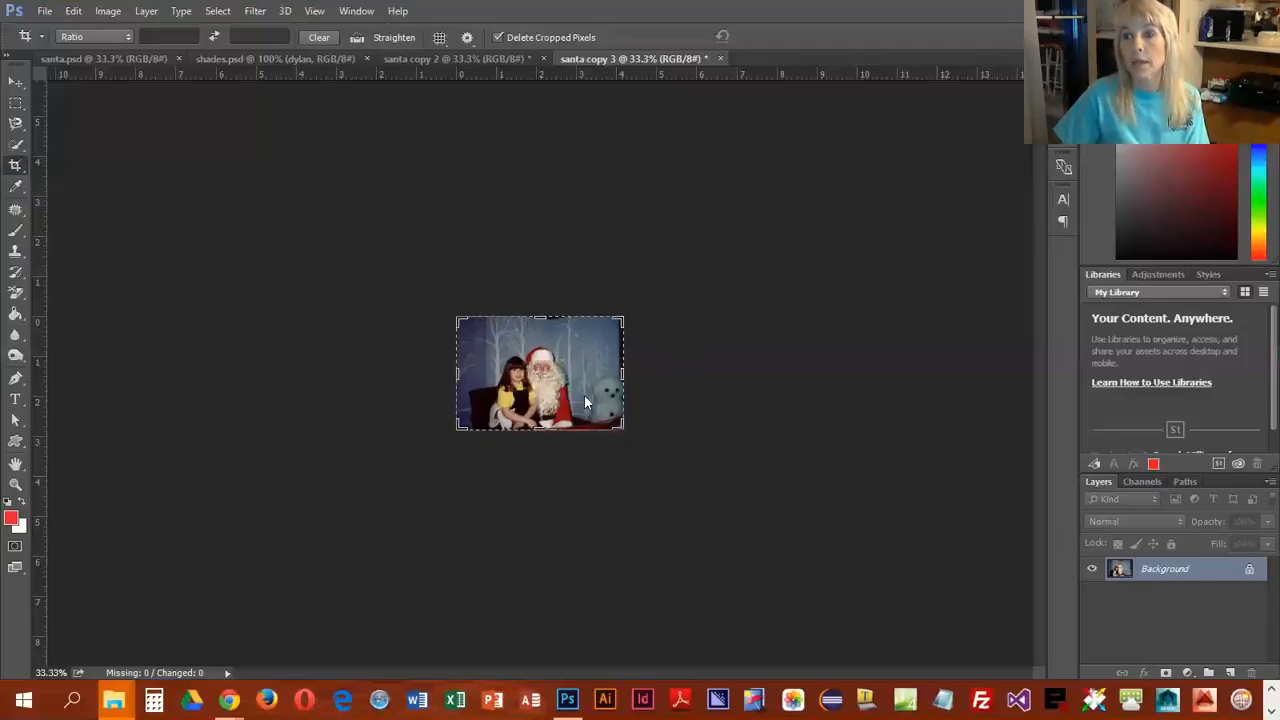
mouse_move(588, 430)
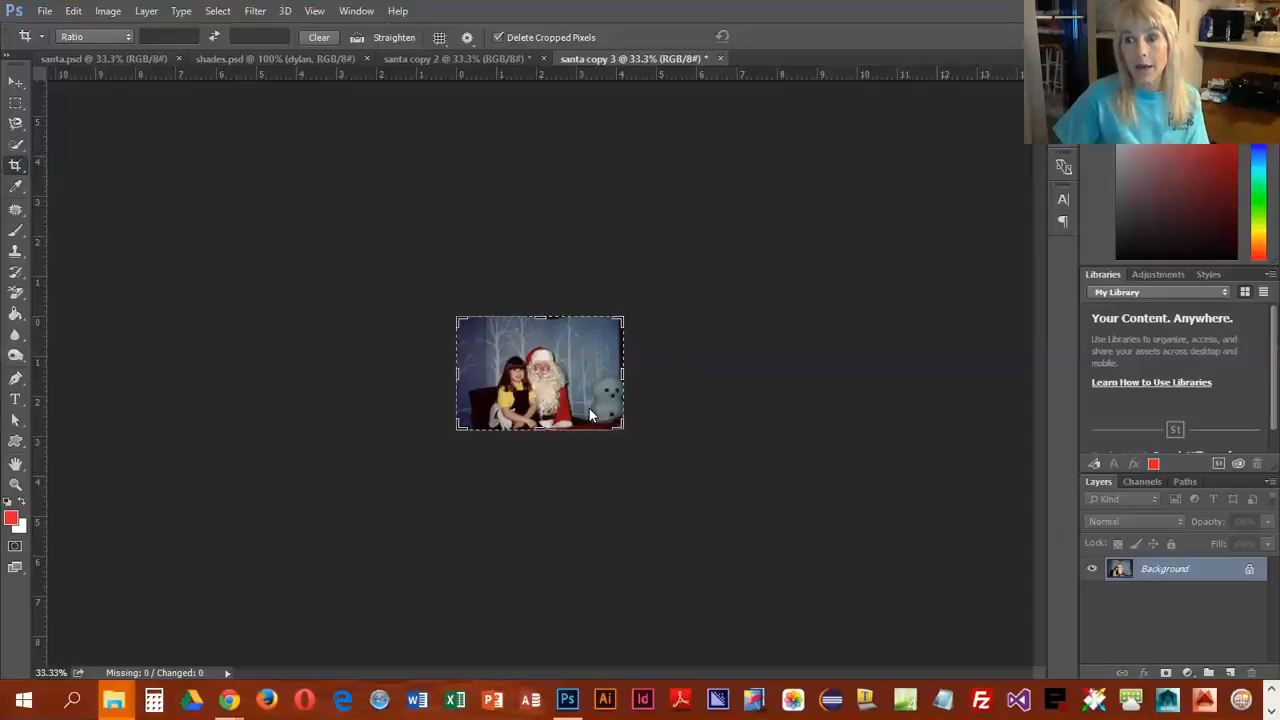
mouse_move(504, 350)
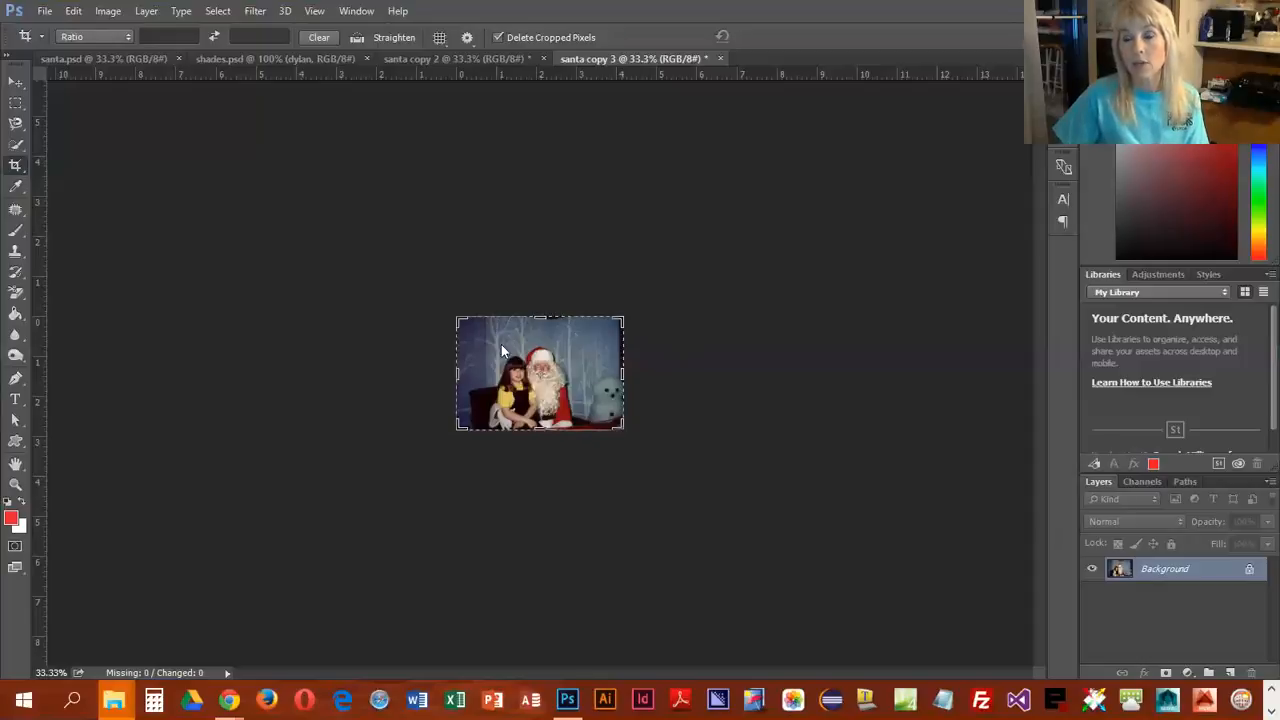
mouse_move(588, 402)
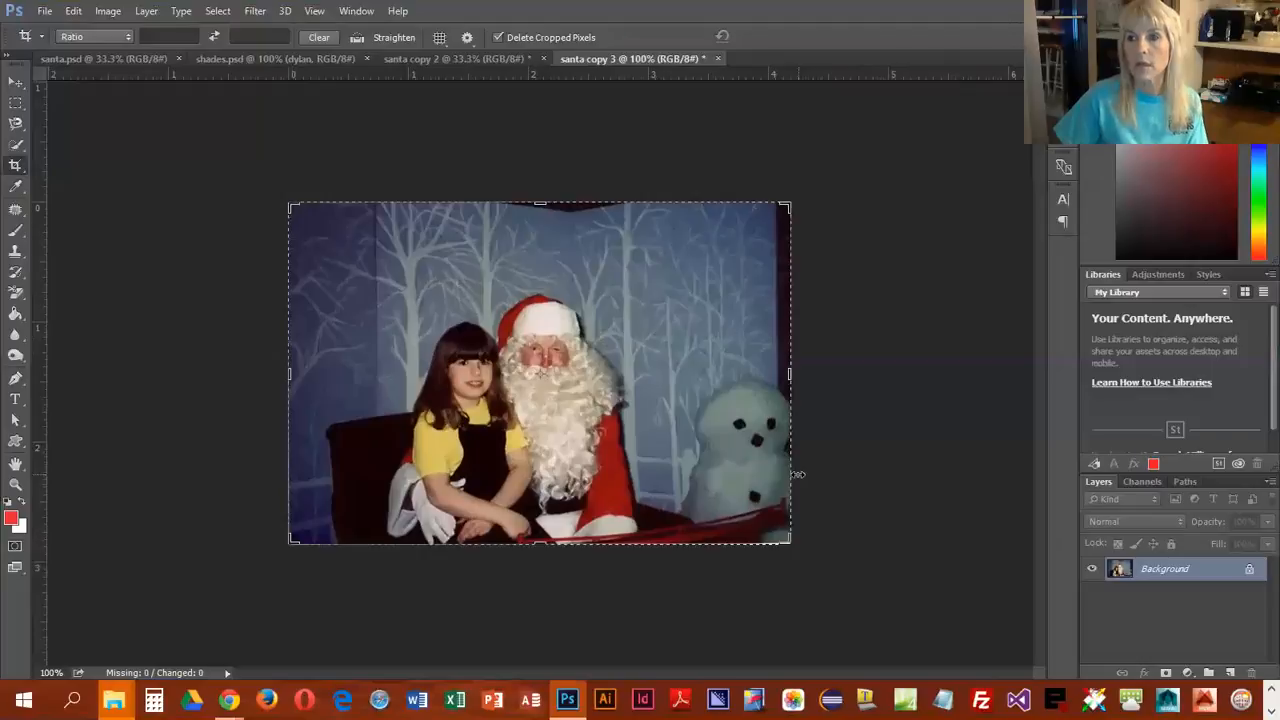
mouse_move(896, 544)
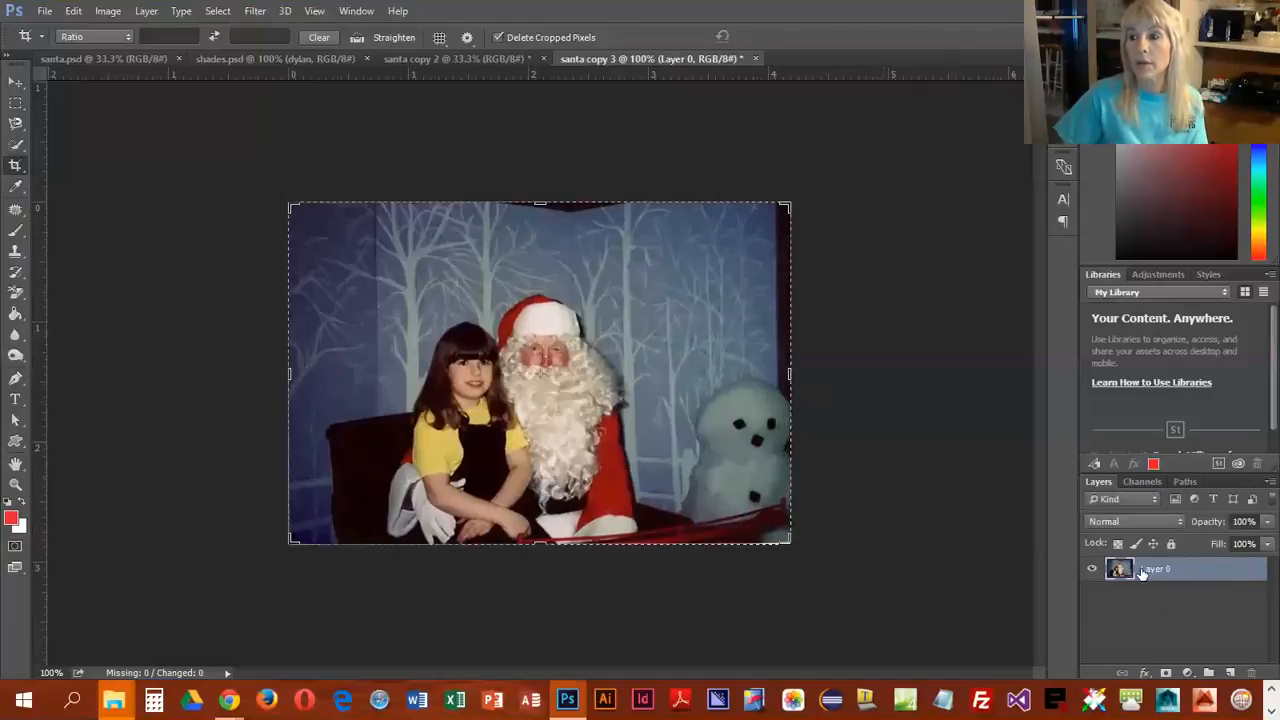
- Rename the converted photo layer to 'Santa'
double_click(1156, 568)
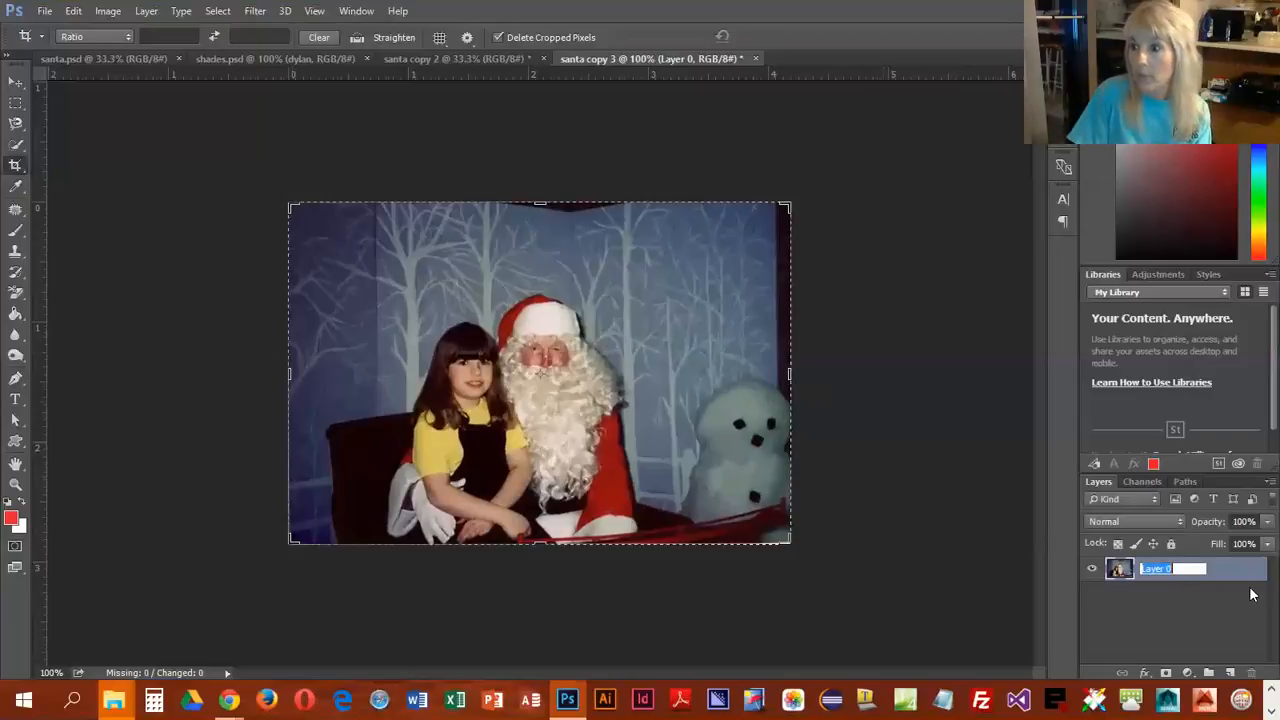
type("San")
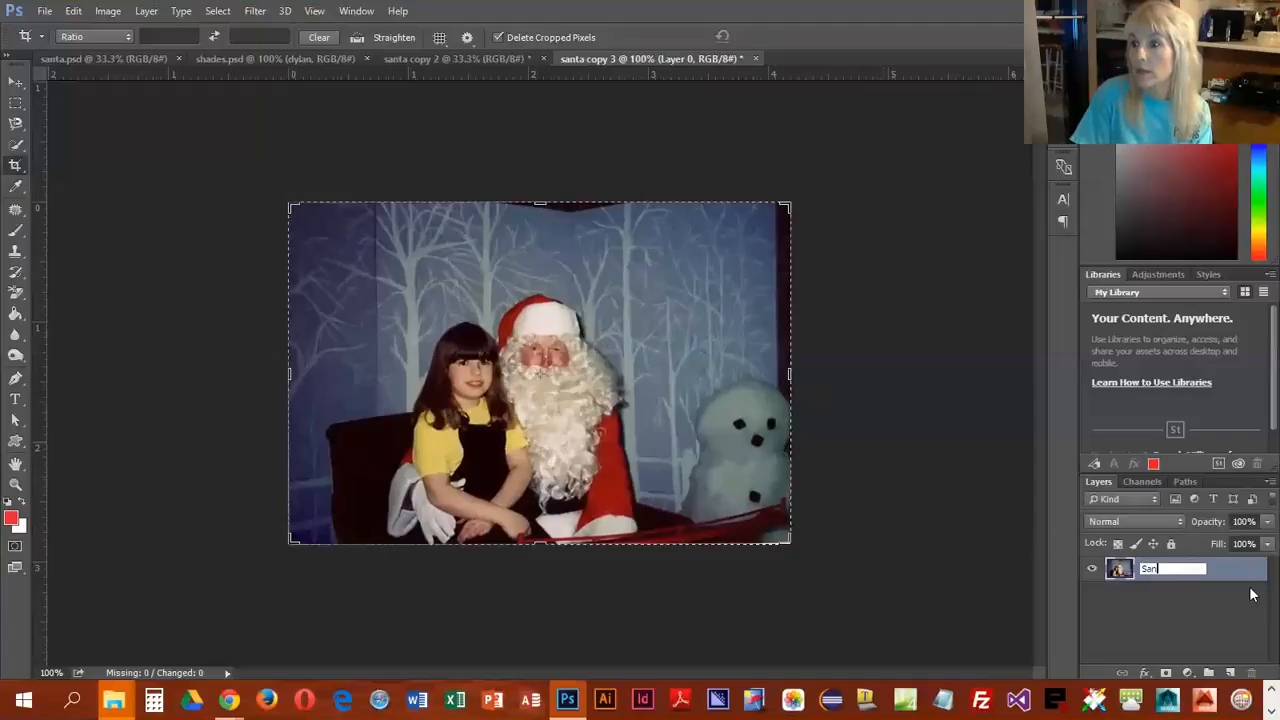
key("Return")
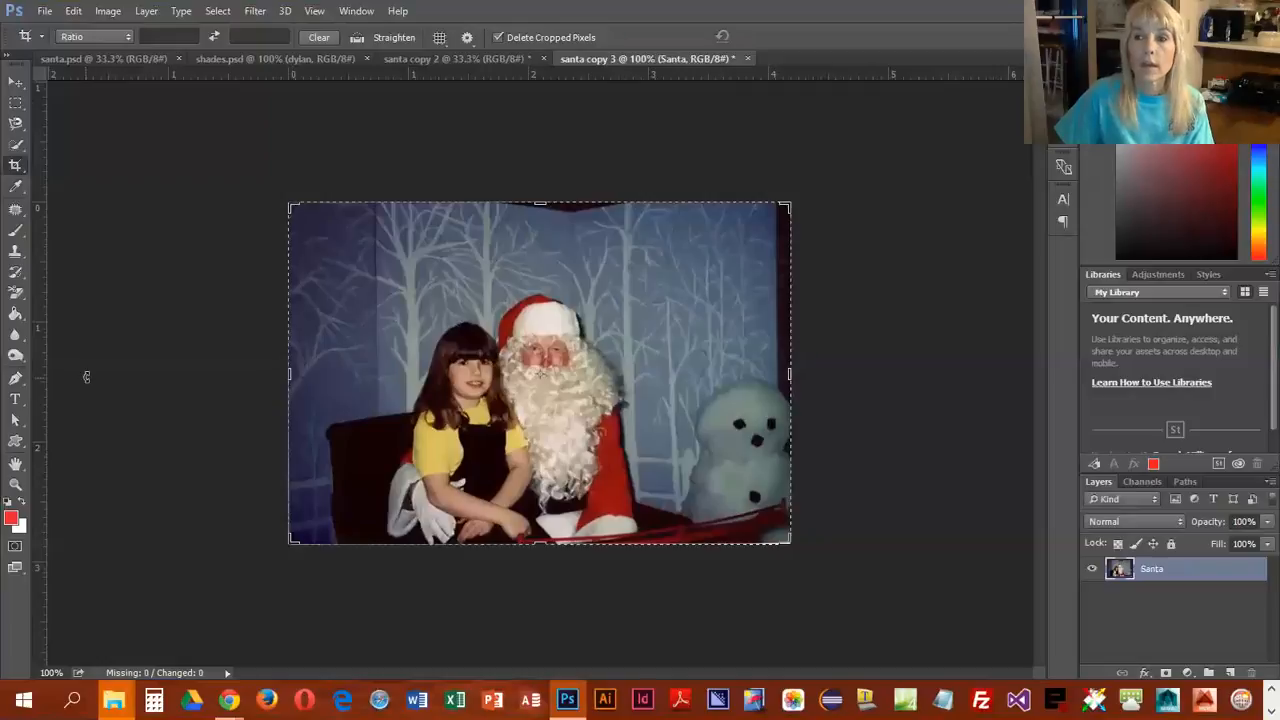
mouse_move(108, 18)
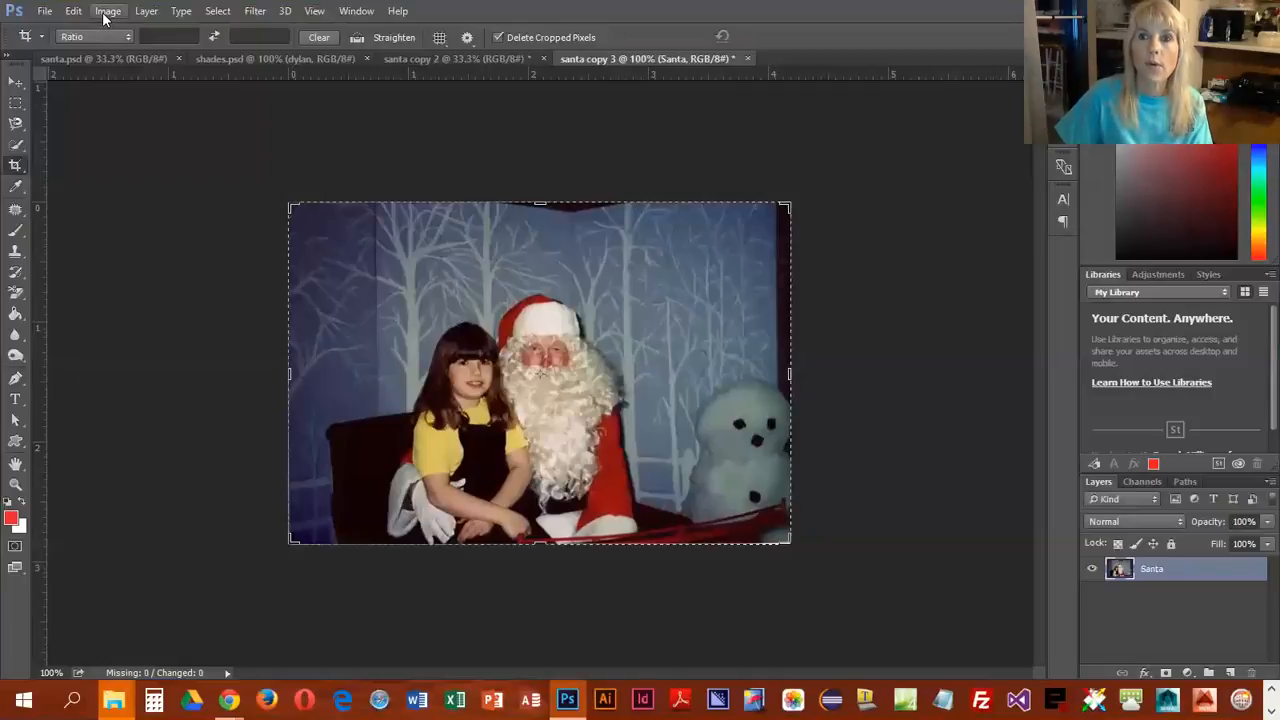
- Set the canvas size to 2 by 2 inches via Image > Canvas Size, accepting the clipping warning
left_click(108, 12)
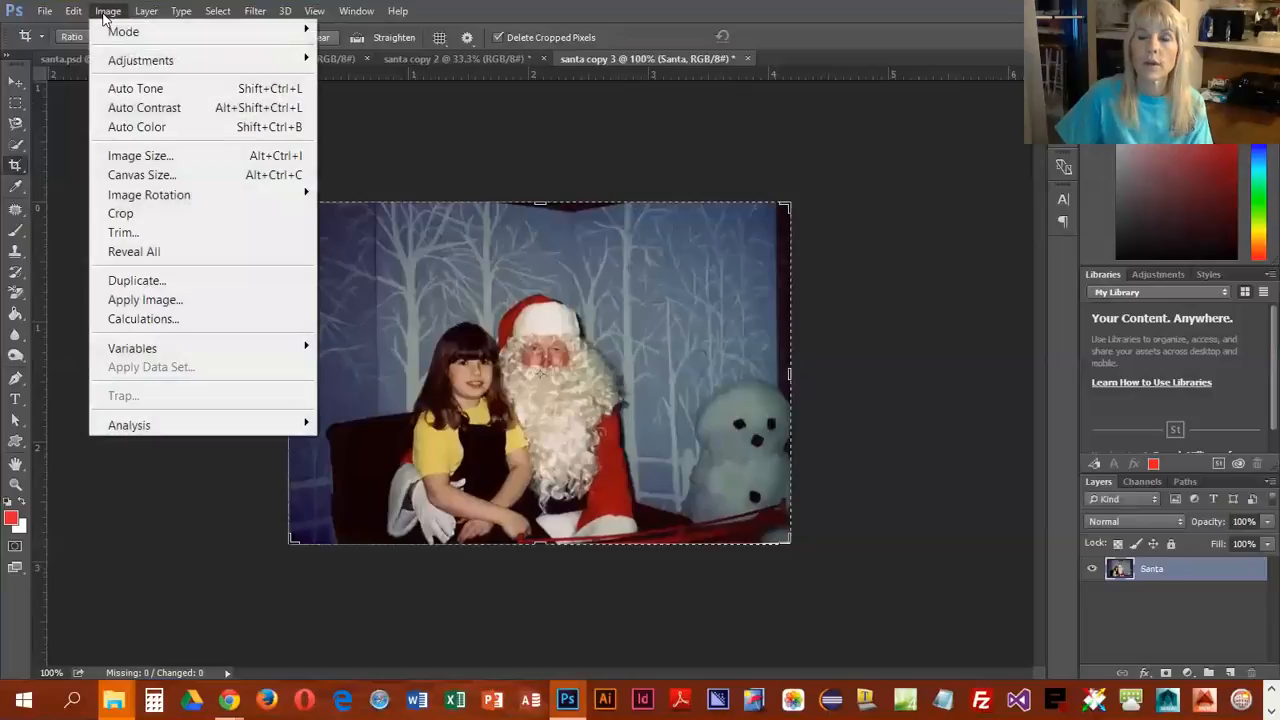
mouse_move(140, 156)
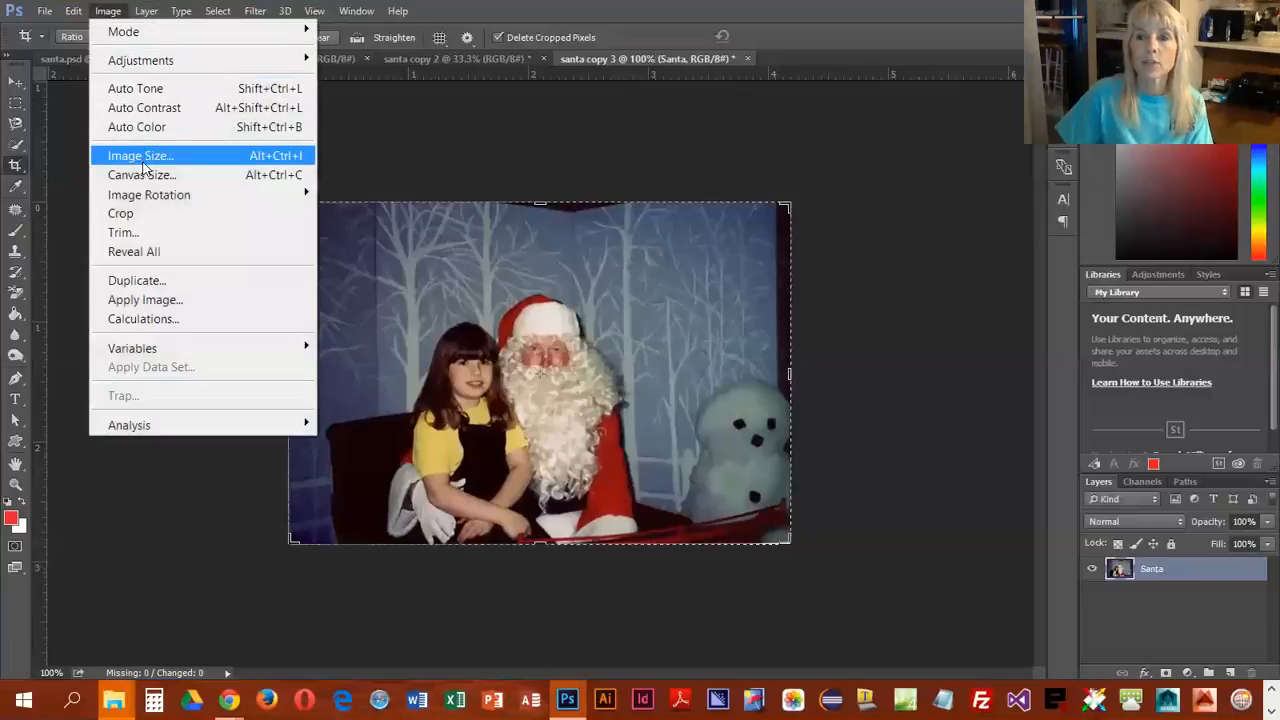
mouse_move(140, 174)
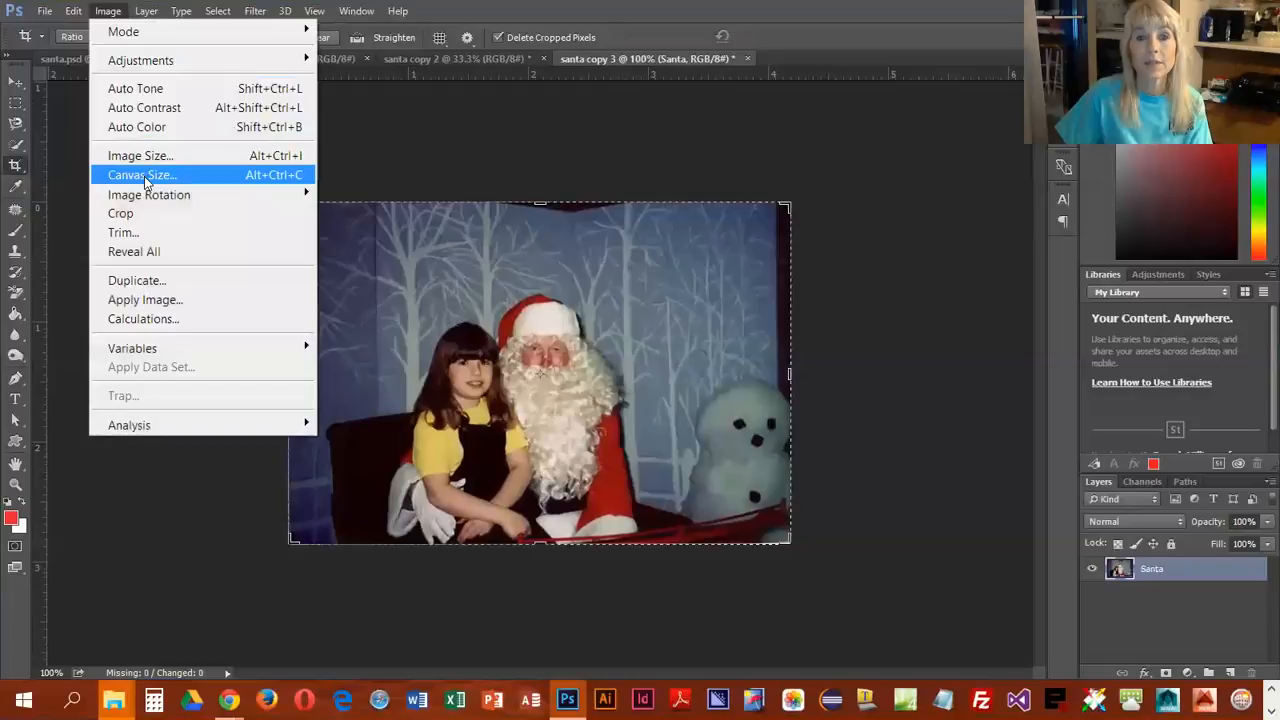
left_click(140, 176)
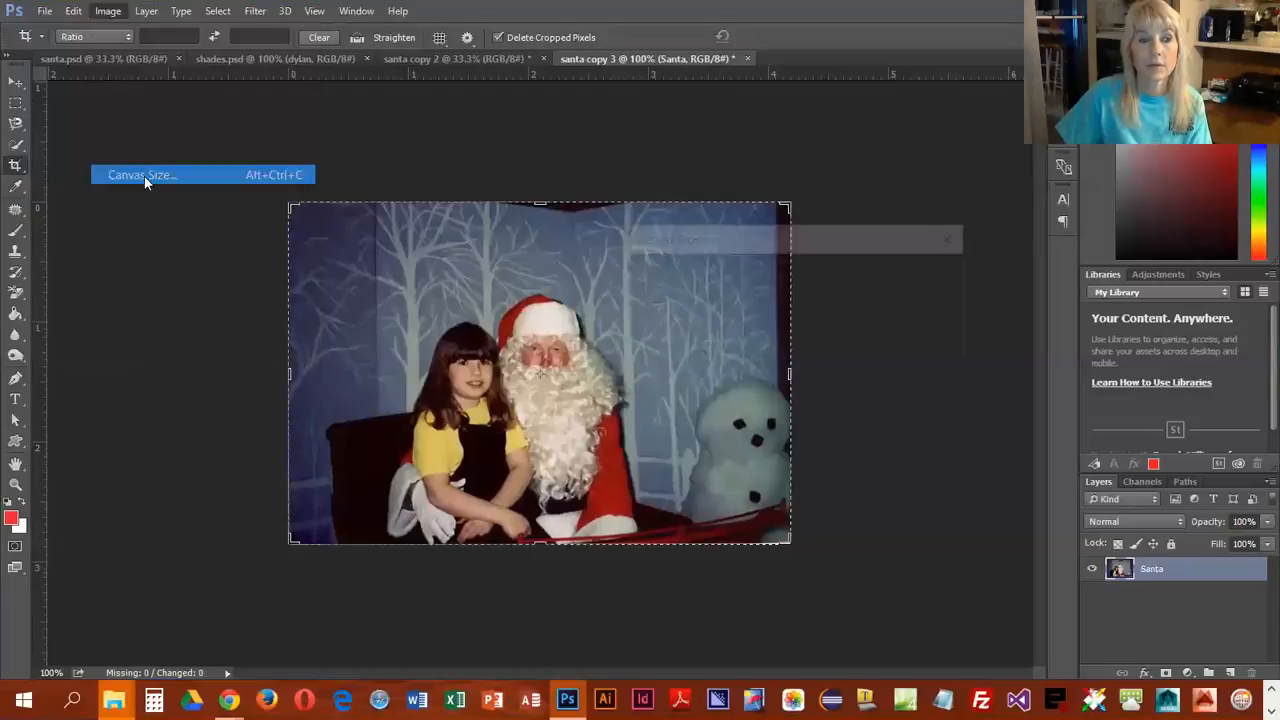
left_click(140, 176)
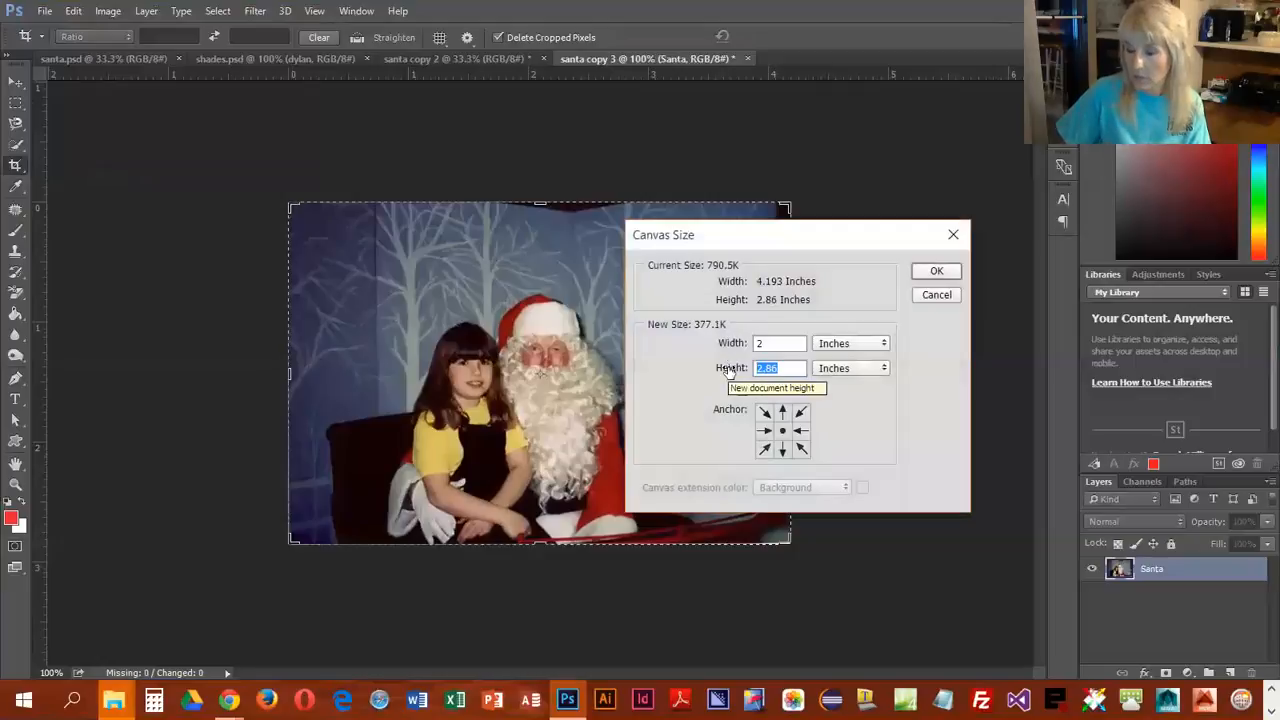
type("2")
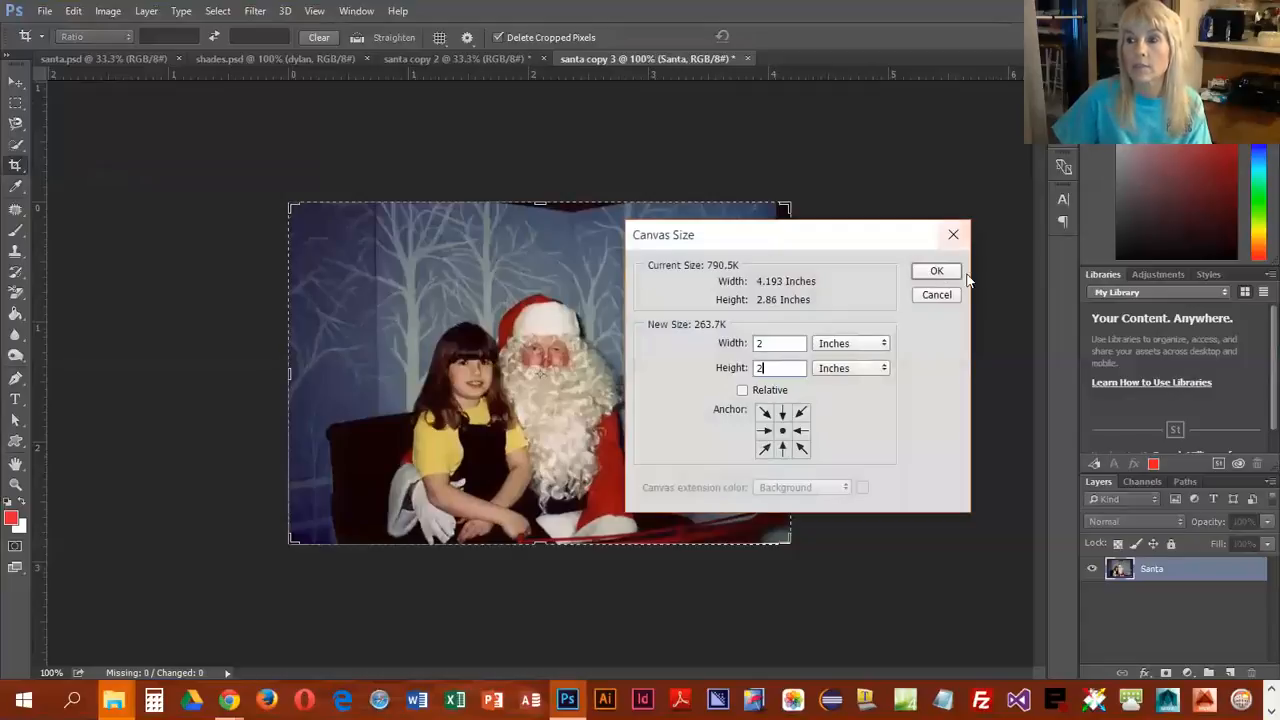
left_click(936, 270)
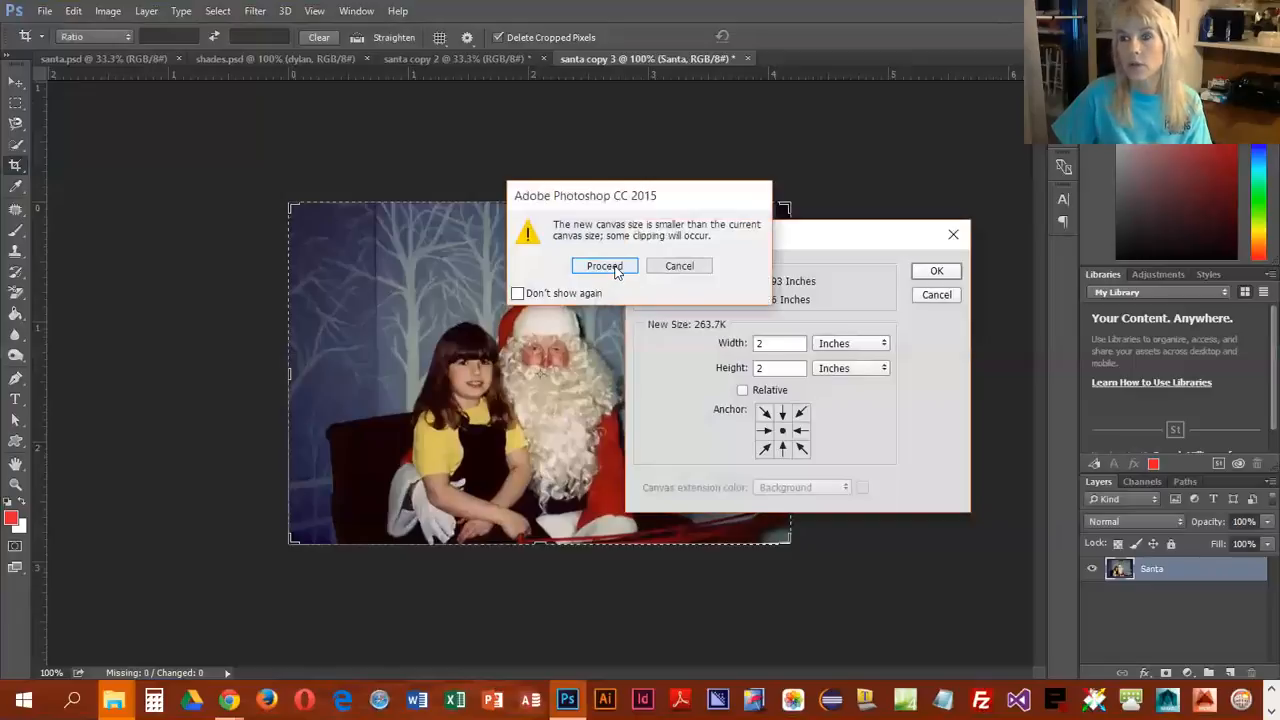
left_click(604, 266)
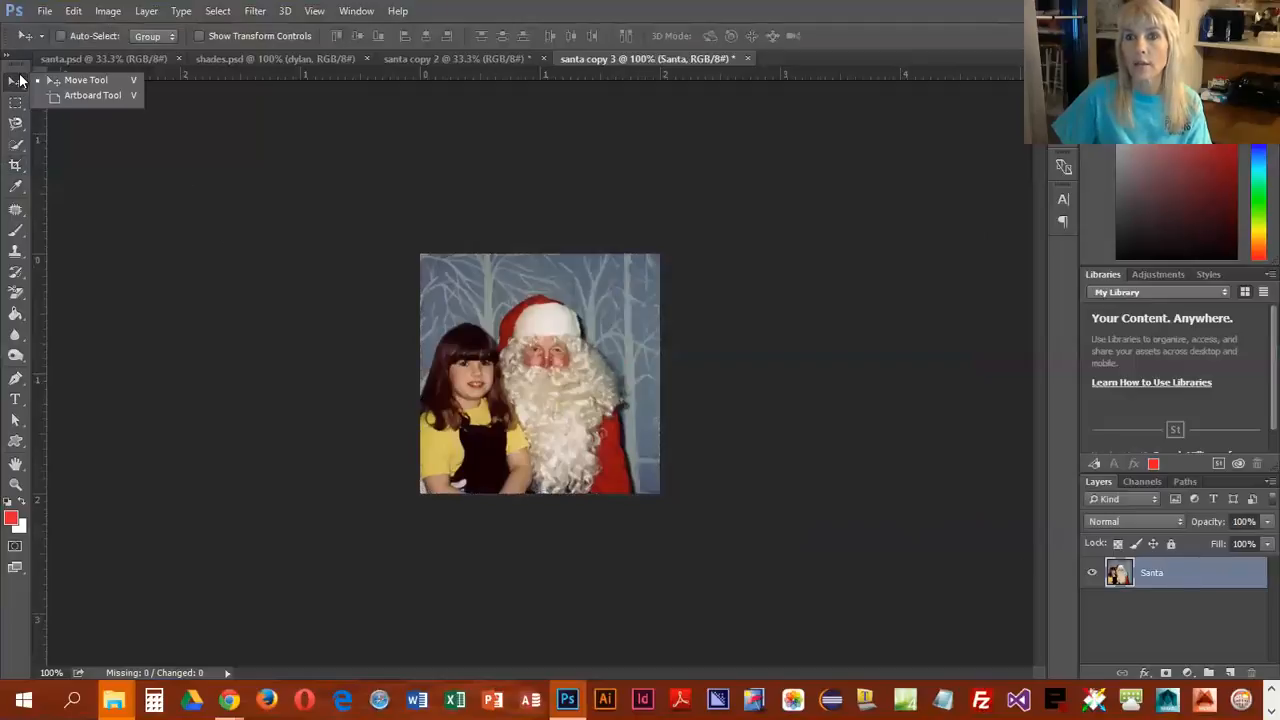
mouse_move(490, 440)
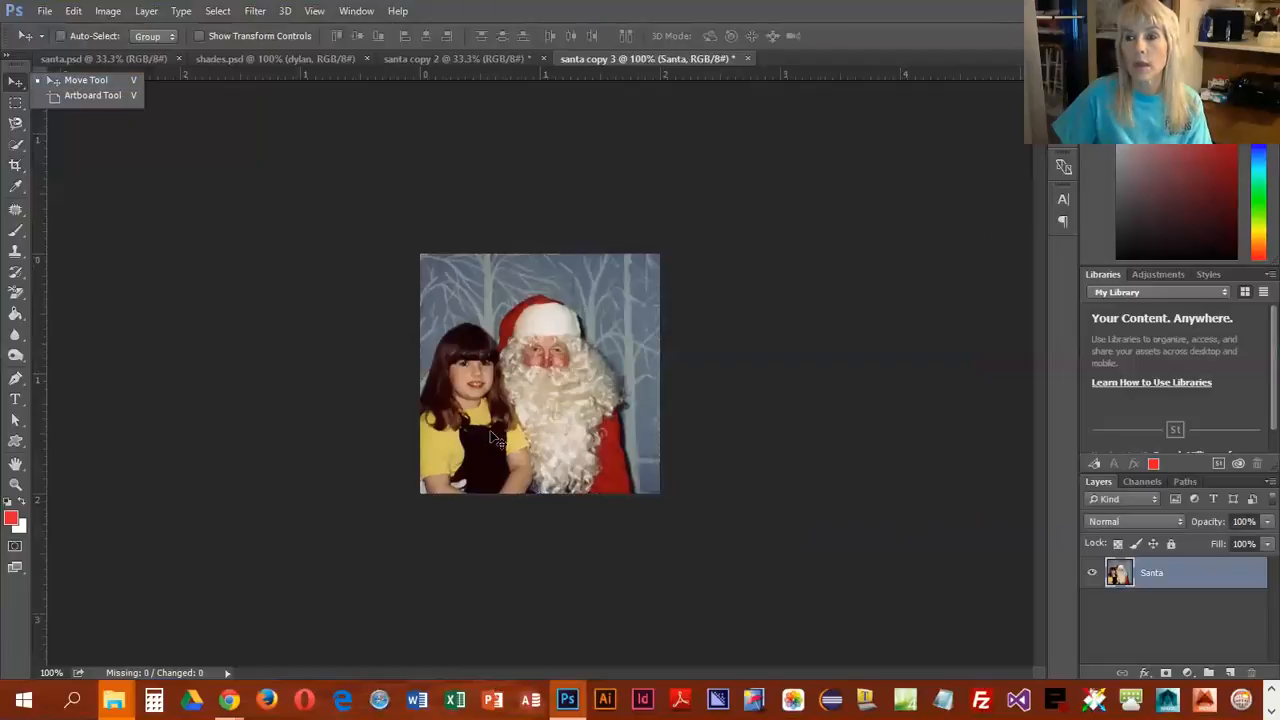
- Move the photo within the square canvas so the girl and Santa fill it
left_click_drag(490, 440, 536, 400)
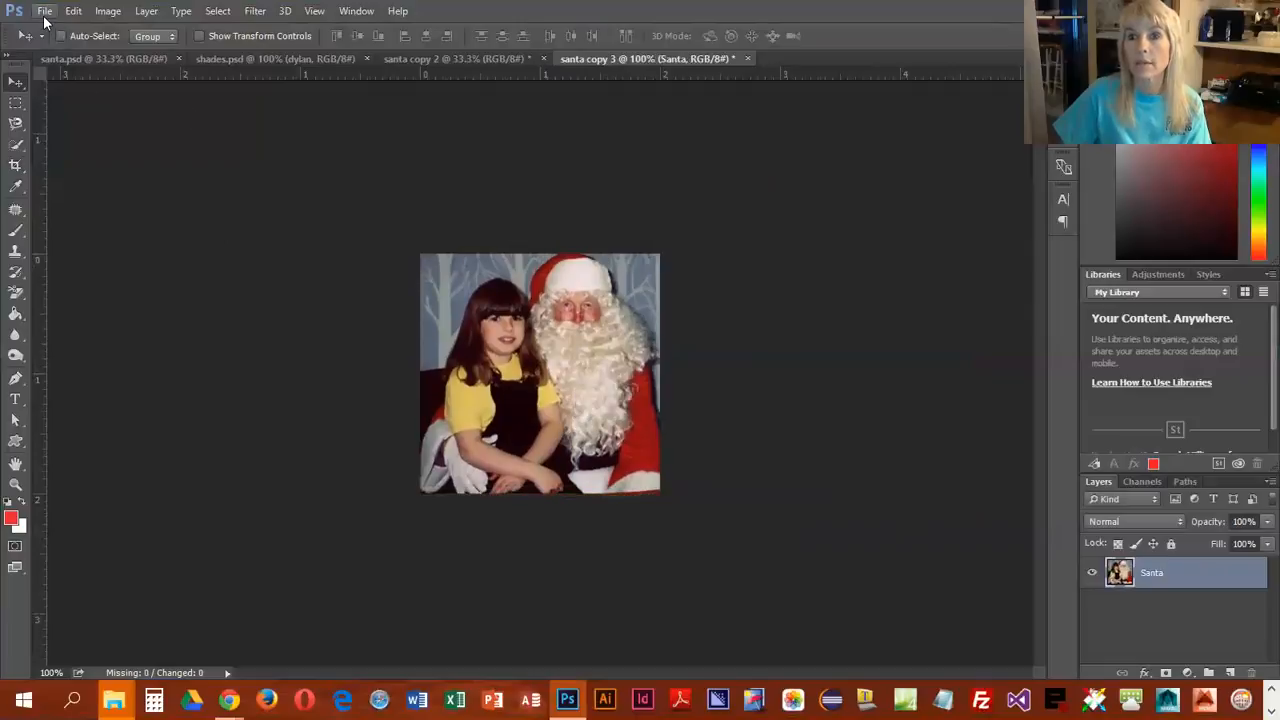
- Save the image as santa copy 3.psd in Documents with maximum compatibility
left_click(44, 12)
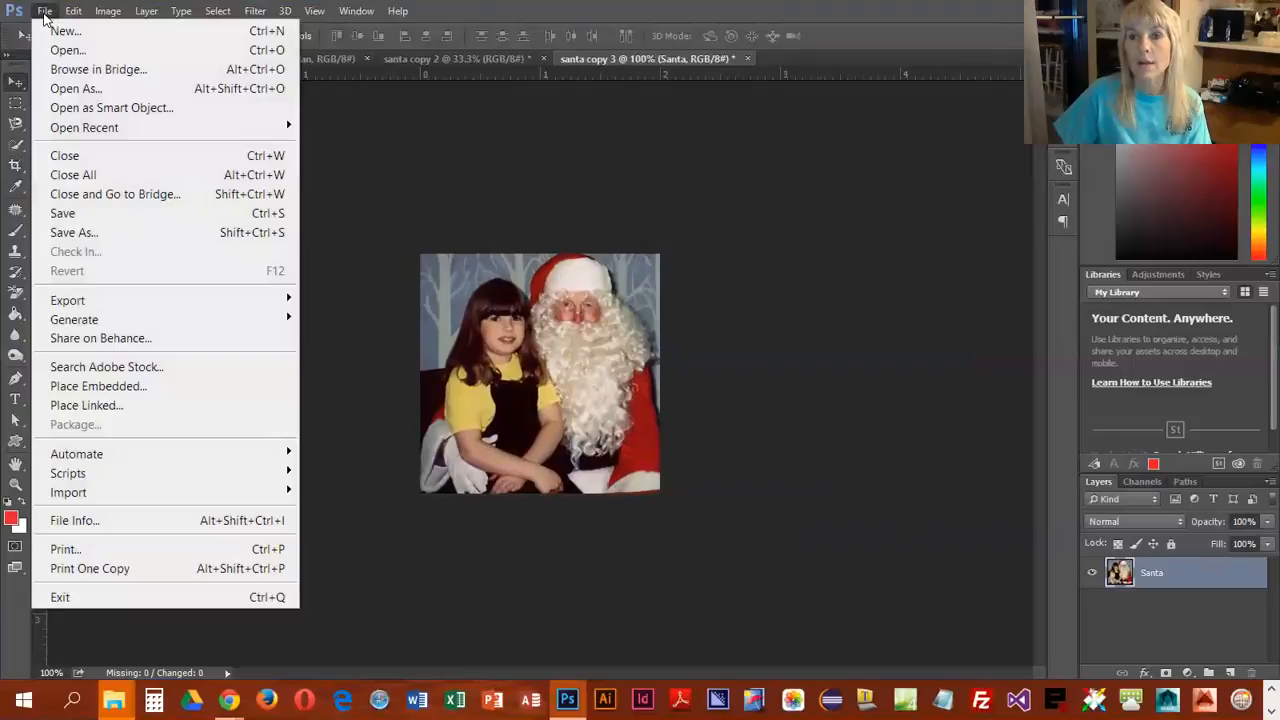
mouse_move(62, 212)
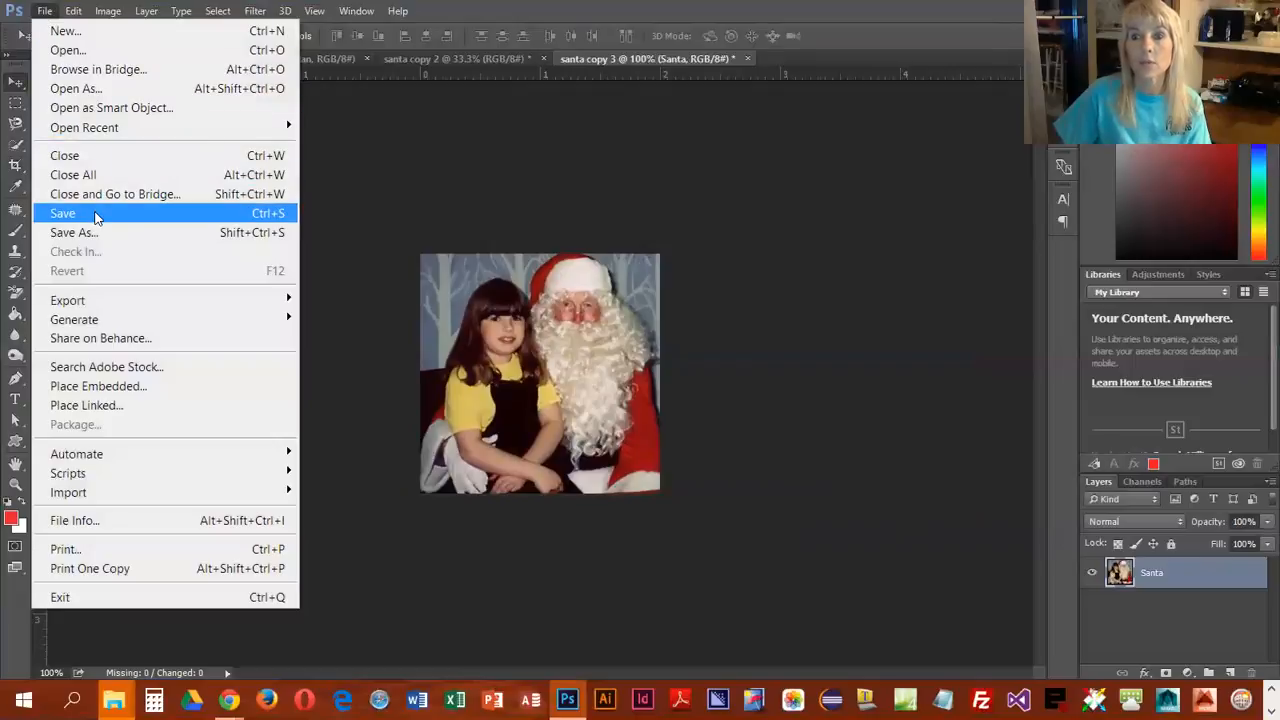
left_click(72, 232)
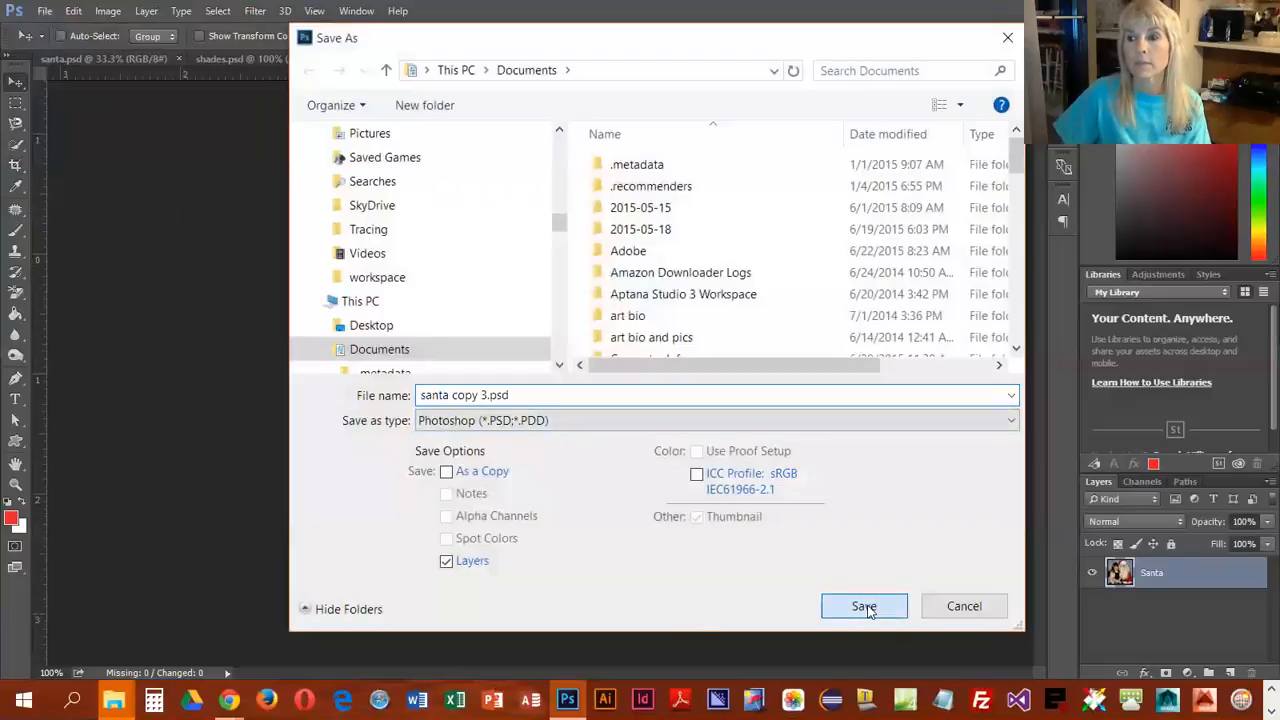
left_click(864, 606)
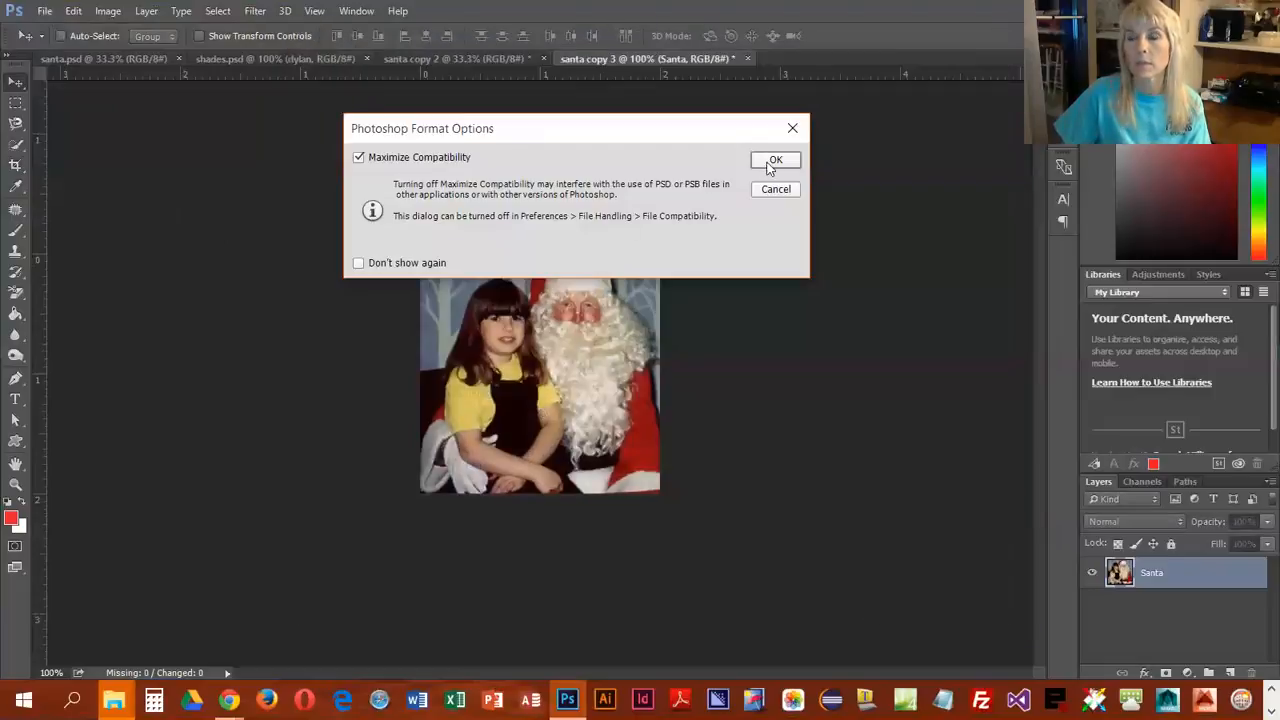
left_click(776, 160)
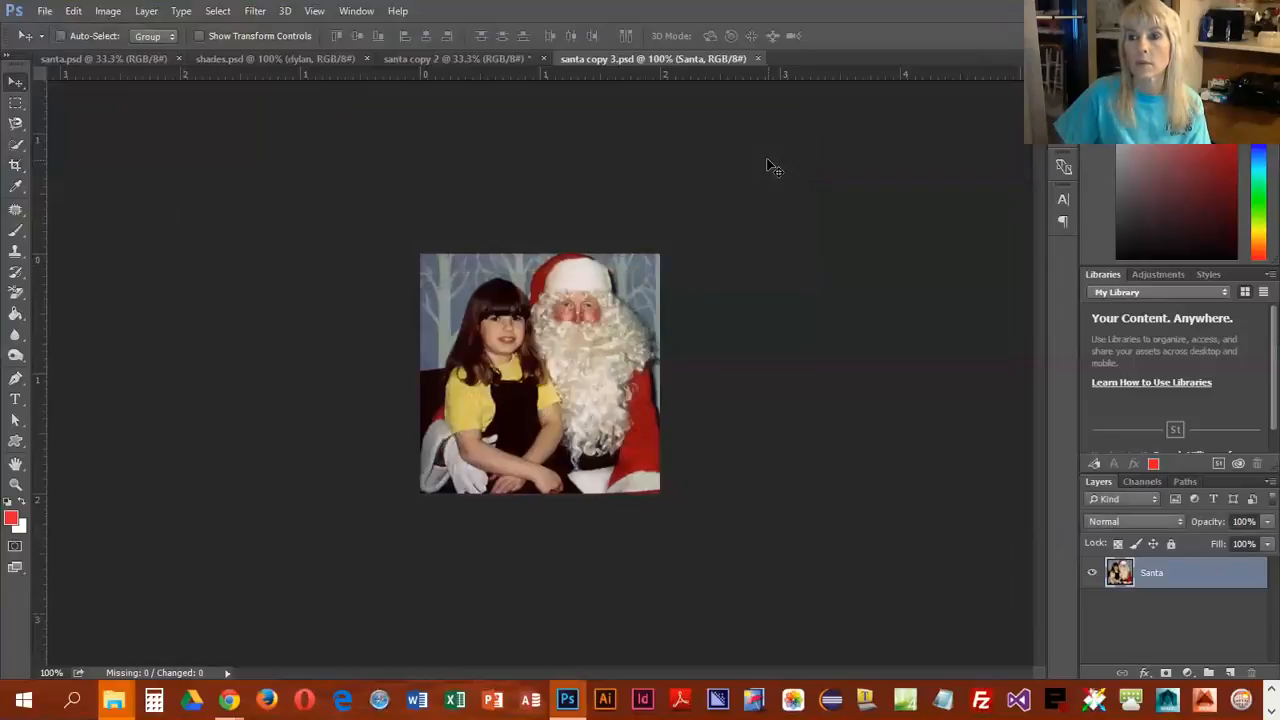